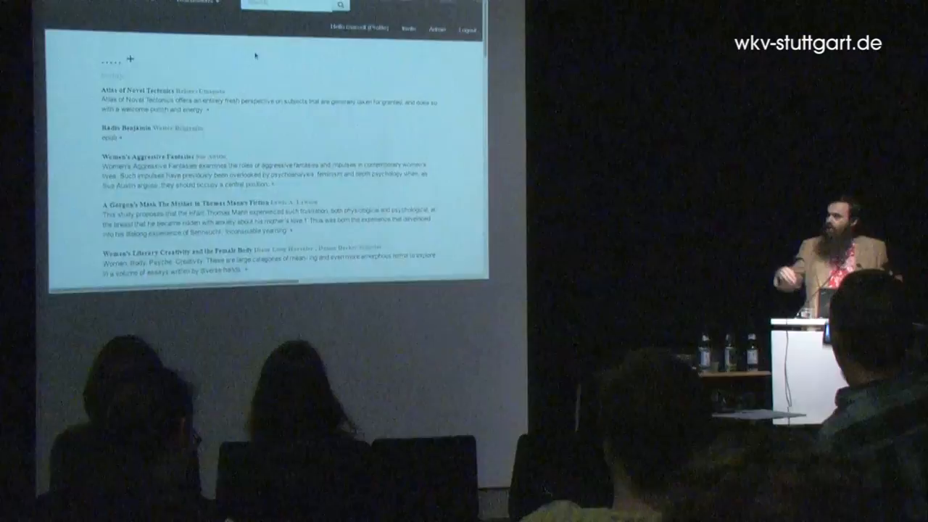
# Step: Choose the alphabetical listing from the Collections menu to show collections starting with 'a'
pyautogui.click(288, 17)
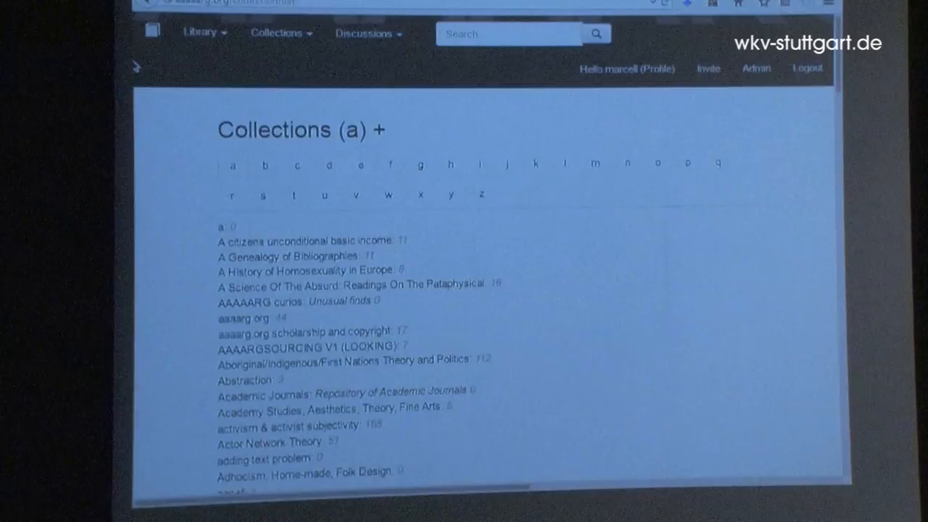
# Step: Scroll down the collections index before moving on to the Library Genesis search page
pyautogui.scroll(-3)
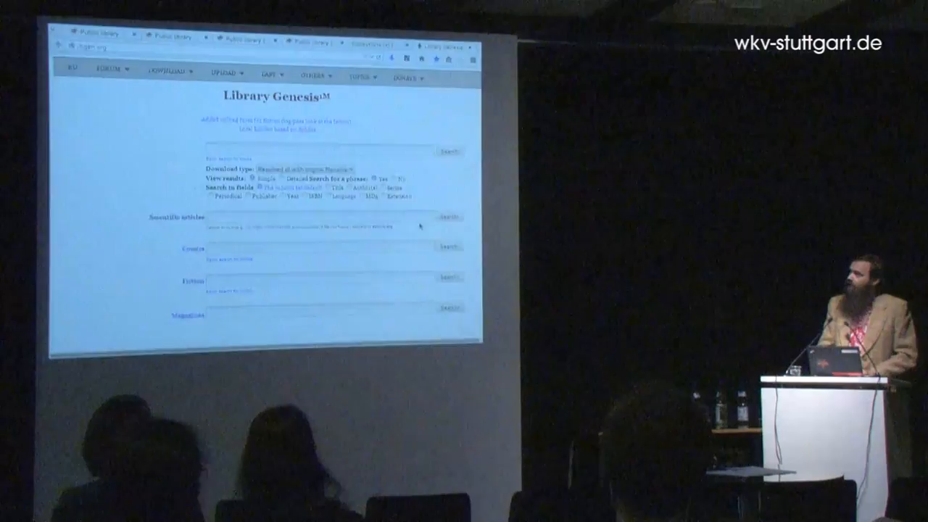
pyautogui.click(167, 71)
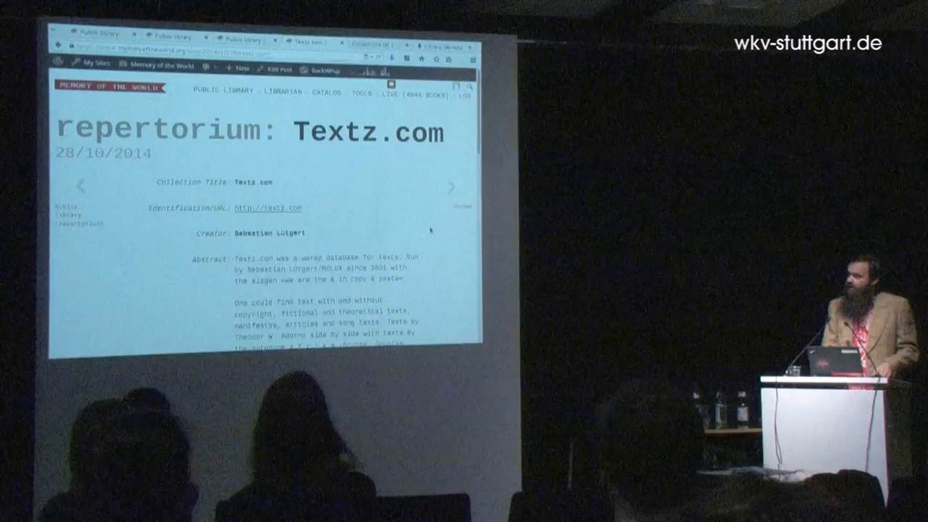
# Step: Scroll the repertorium: Textz.com entry past its abstract to the later descriptive fields
pyautogui.scroll(-3)
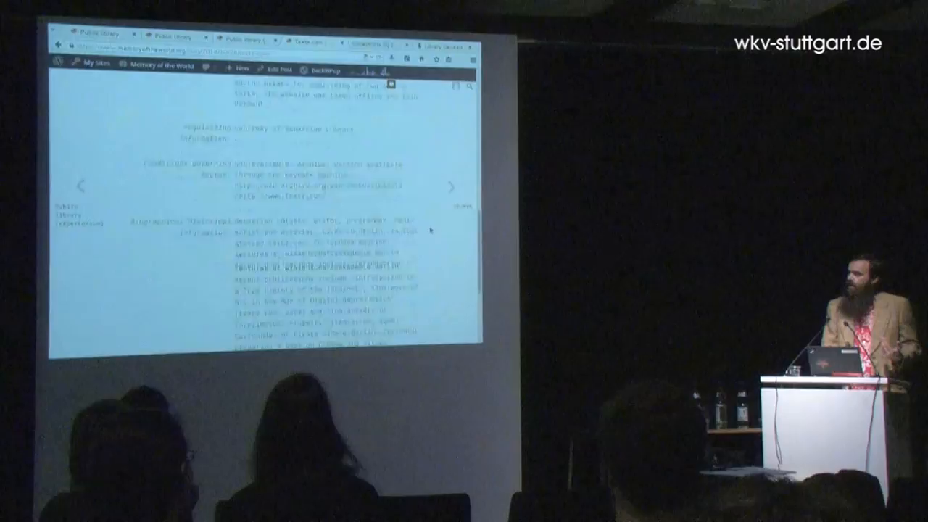